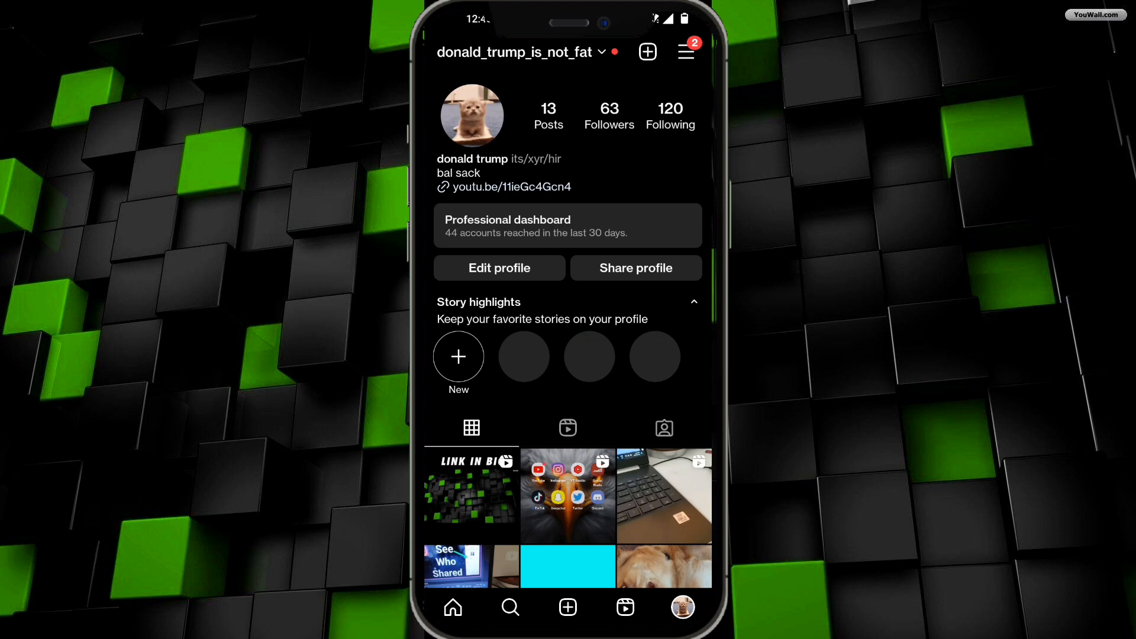
Step: Open the profile's hamburger menu listing Settings and privacy, Archive and Saved
left_click(684, 51)
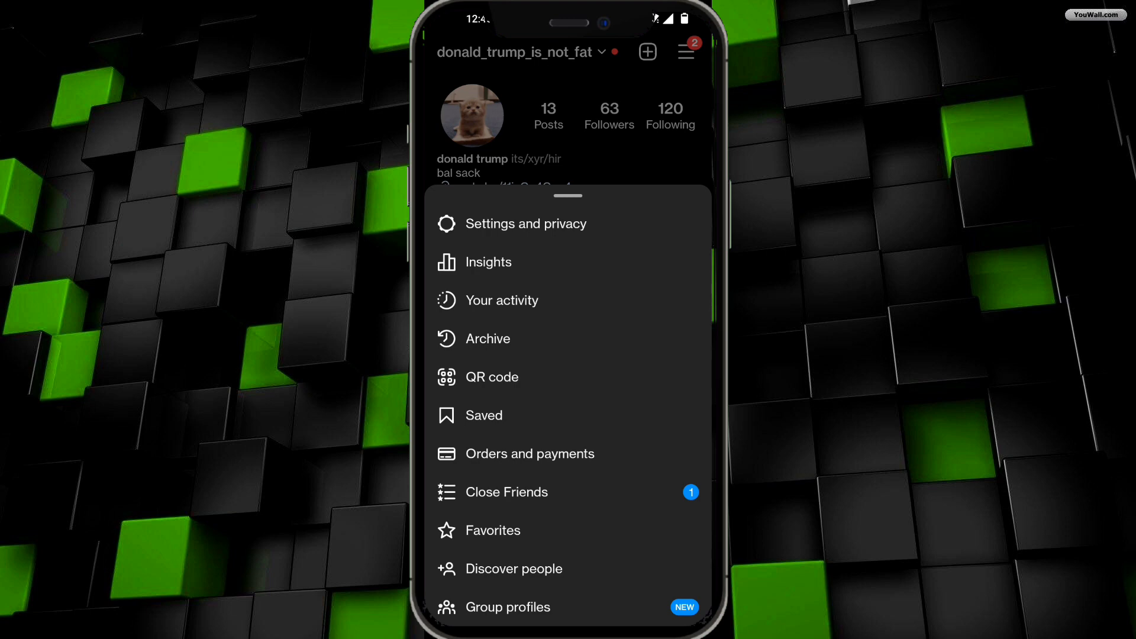
Step: Clear all entries from Recent searches under Your activity
left_click(499, 300)
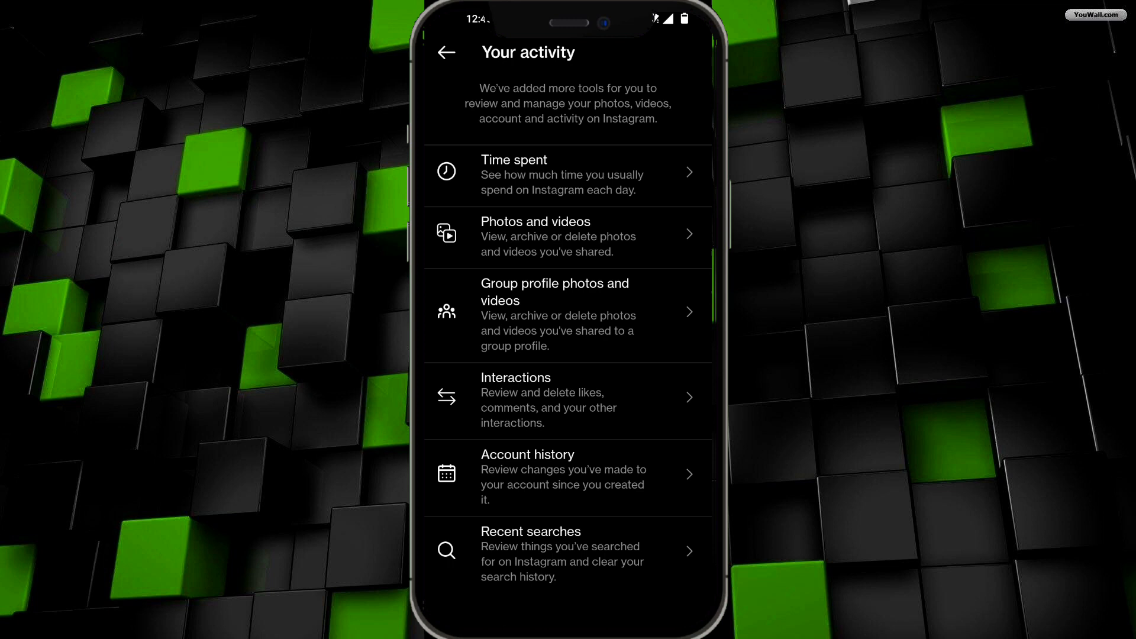
scroll("down", 3)
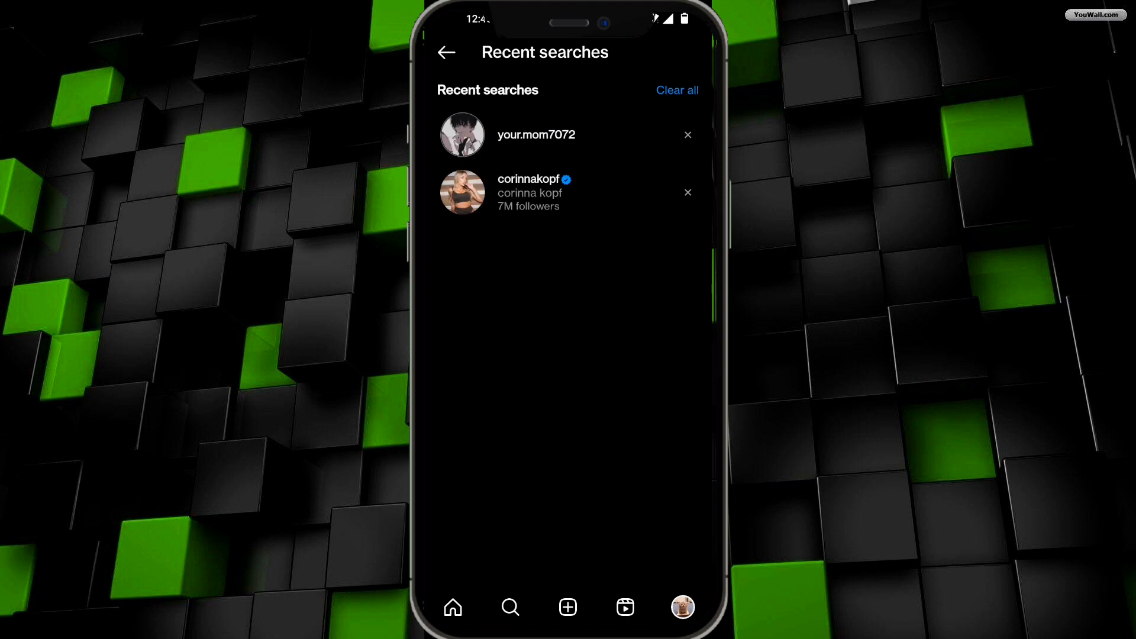
left_click(676, 90)
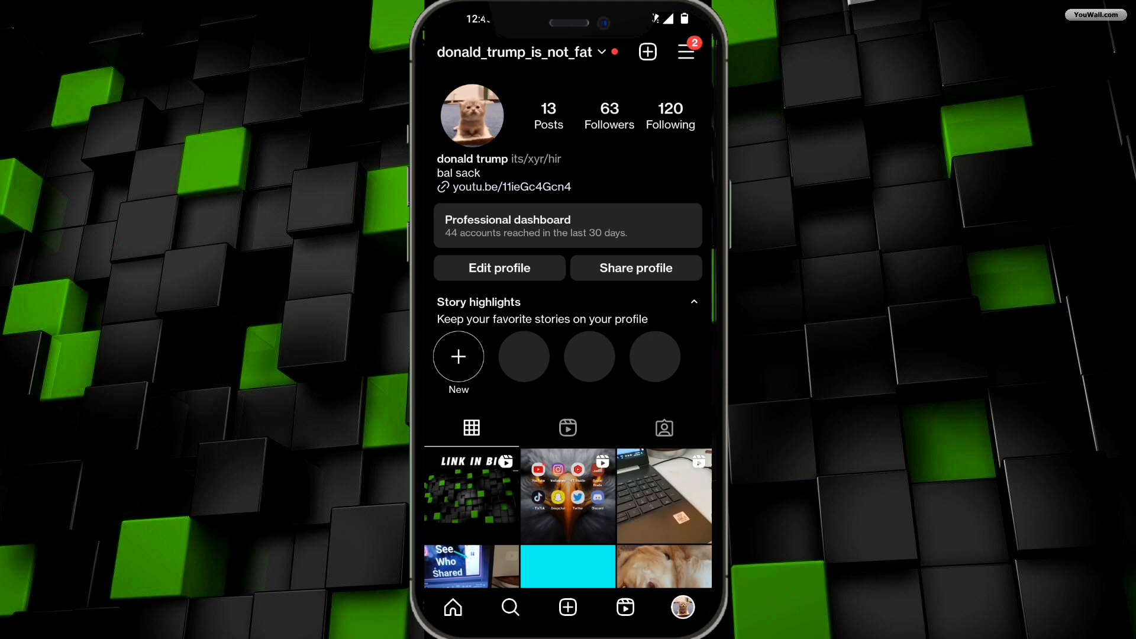
Step: Open Settings and privacy from the menu and scroll down to More info and support
left_click(684, 51)
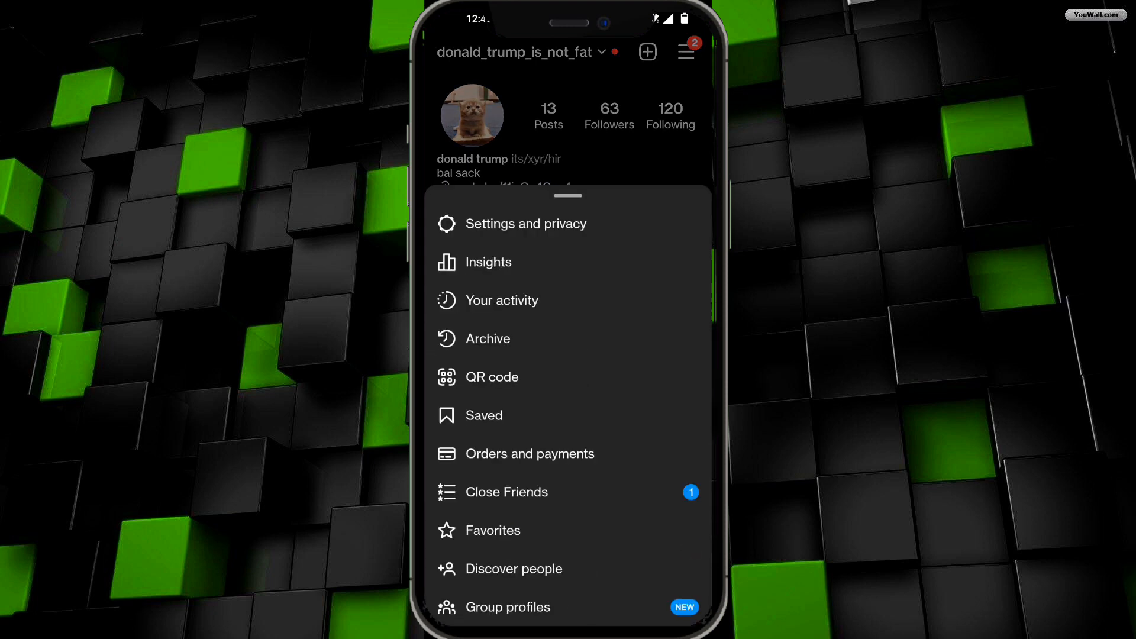
left_click(526, 223)
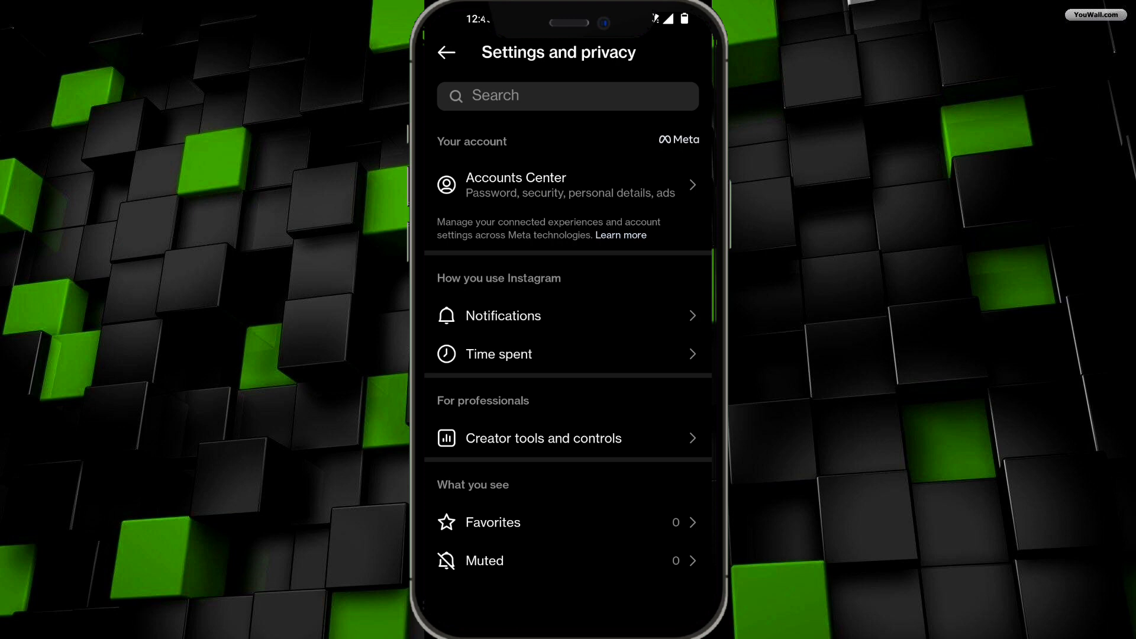
scroll("down", 3)
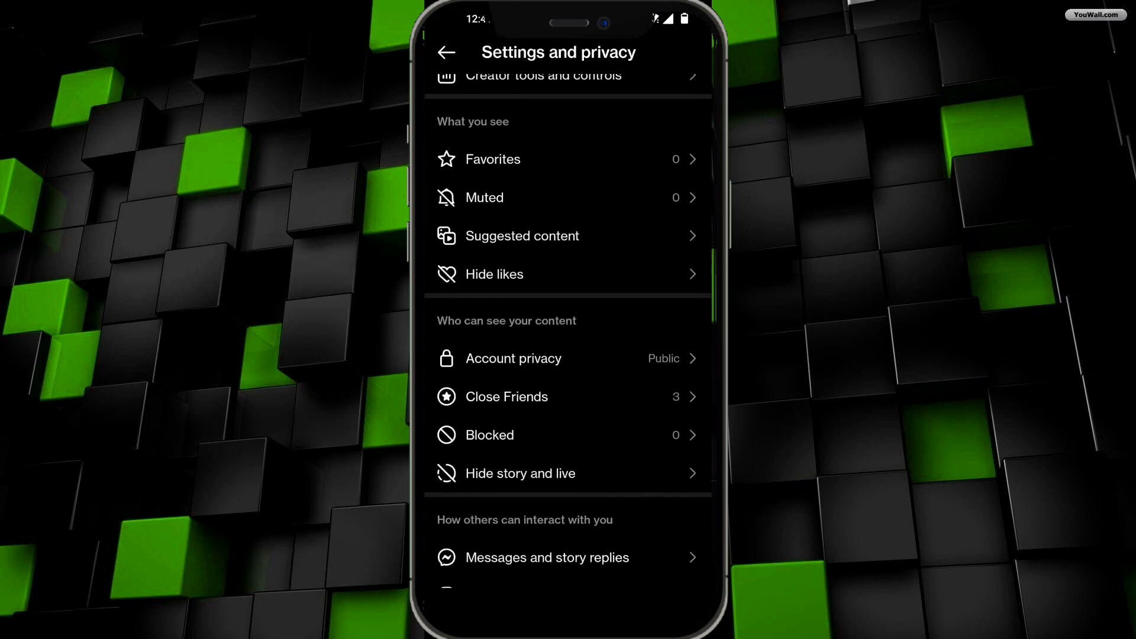
scroll("down", 3)
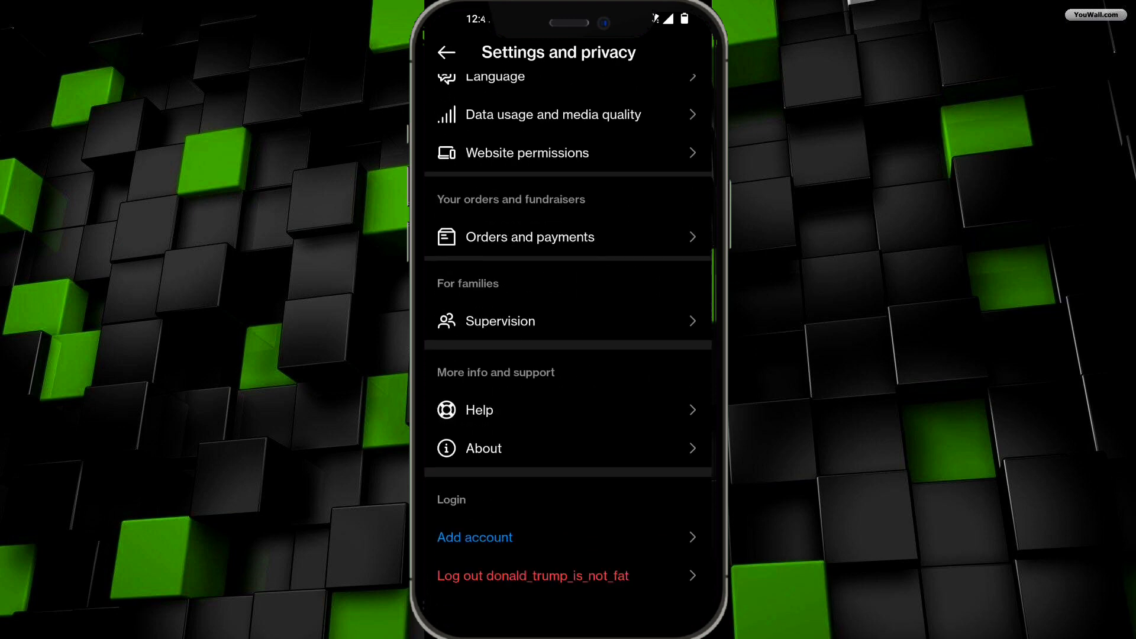
Step: Start Help's Report a problem, choosing to include complete logs and diagnostics
left_click(478, 410)
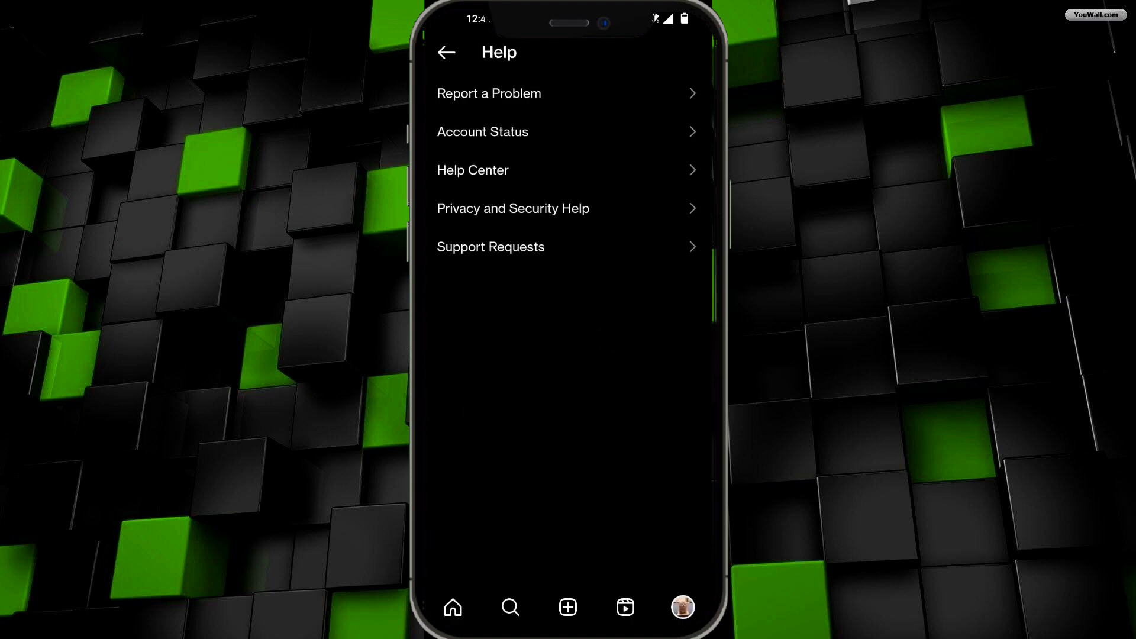
left_click(488, 93)
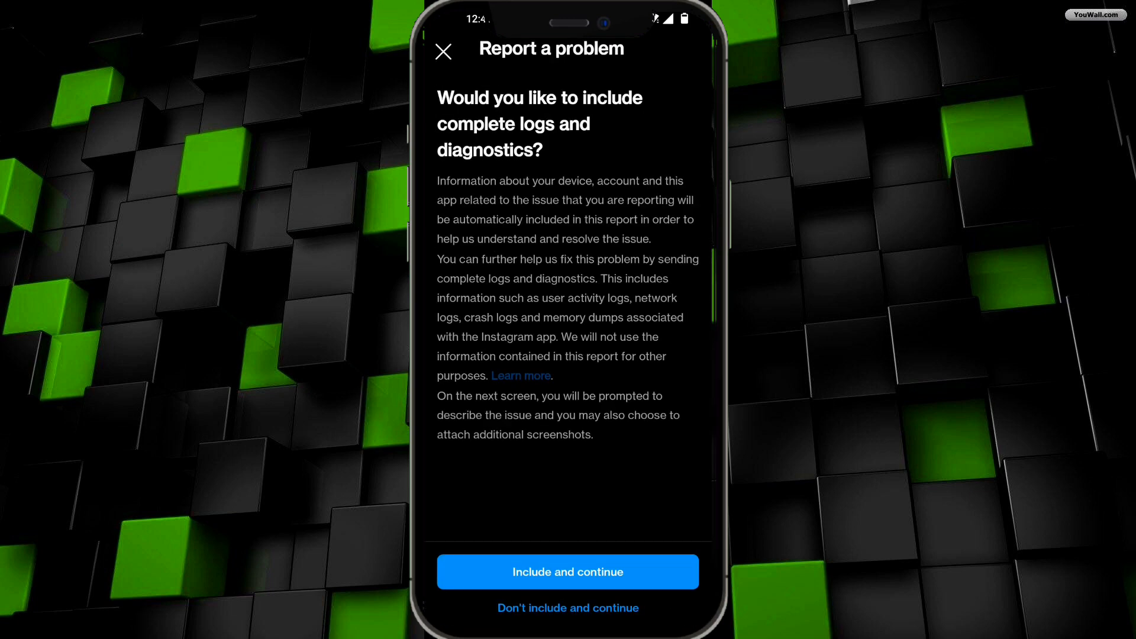
left_click(568, 572)
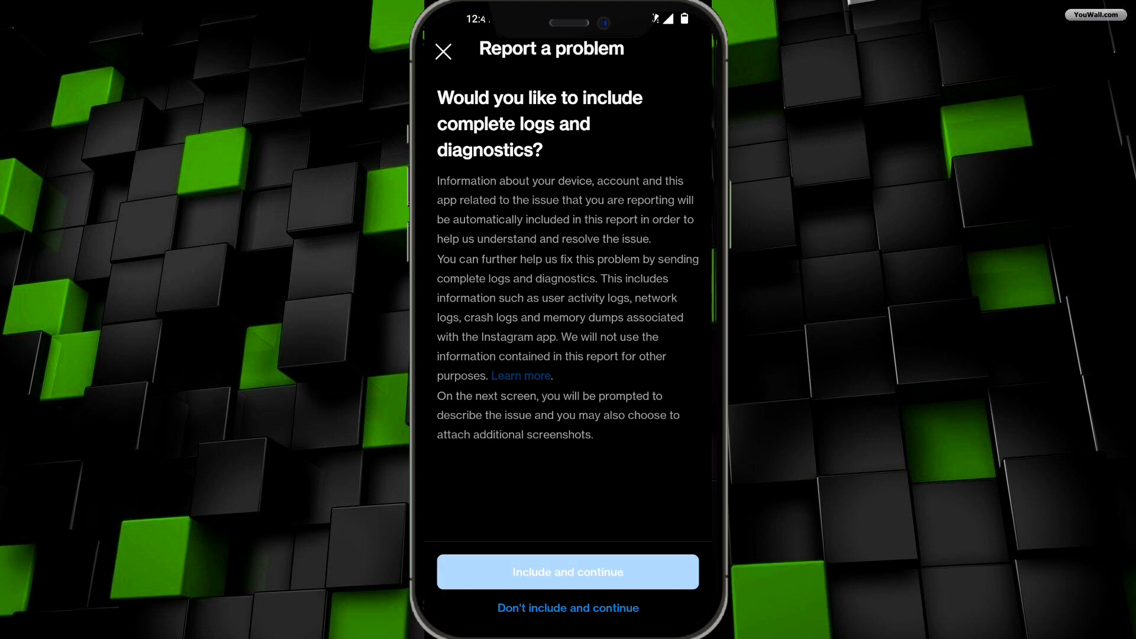